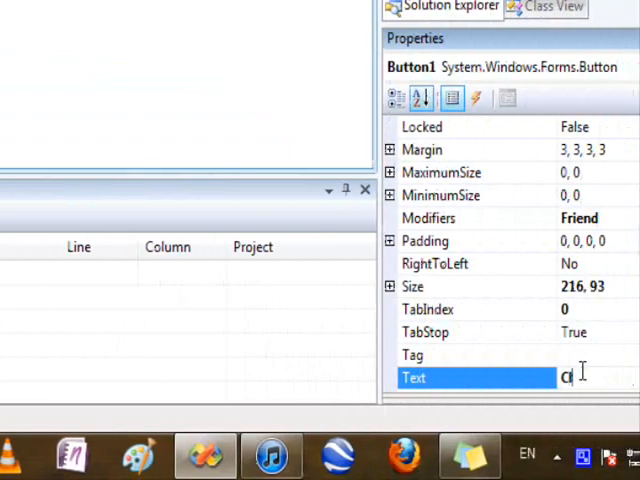
Step: Set the button text to 'Click me' and have Button1_Click call MsgBox "Hello Universe"
type("Click me")
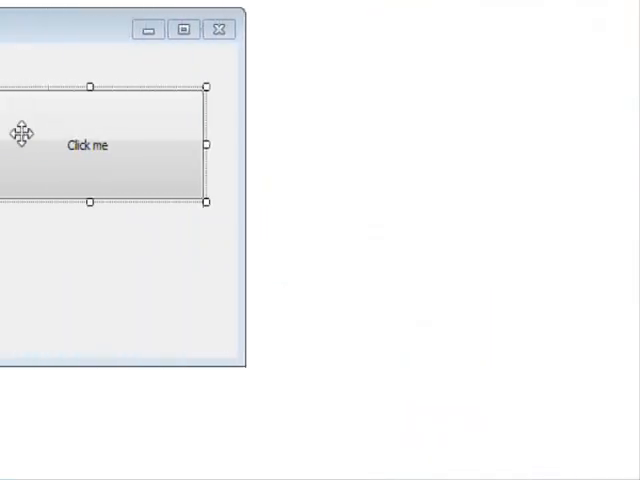
double_click(86, 144)
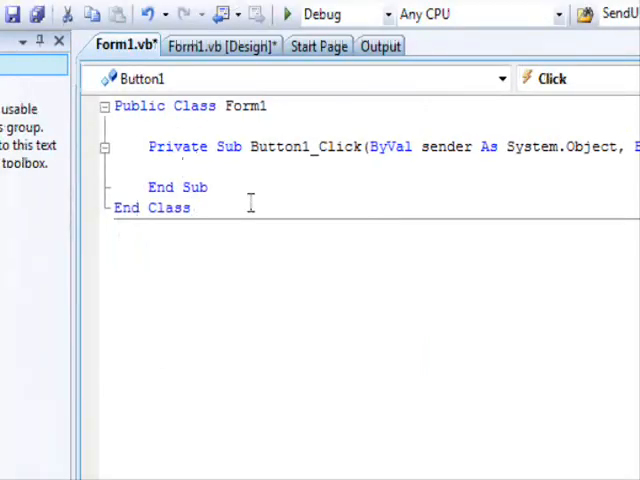
type("msgbo")
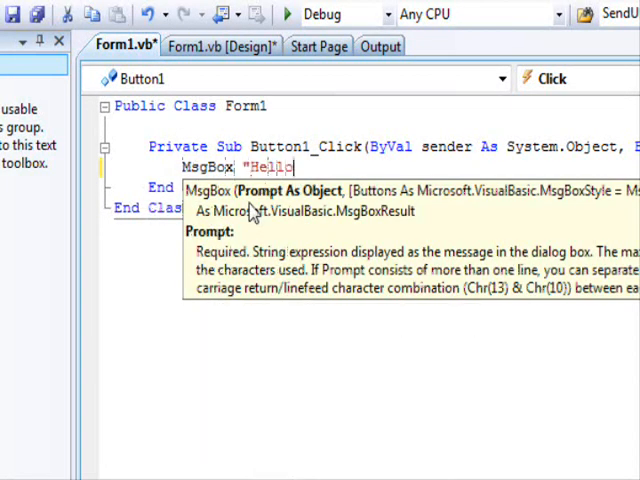
type("U")
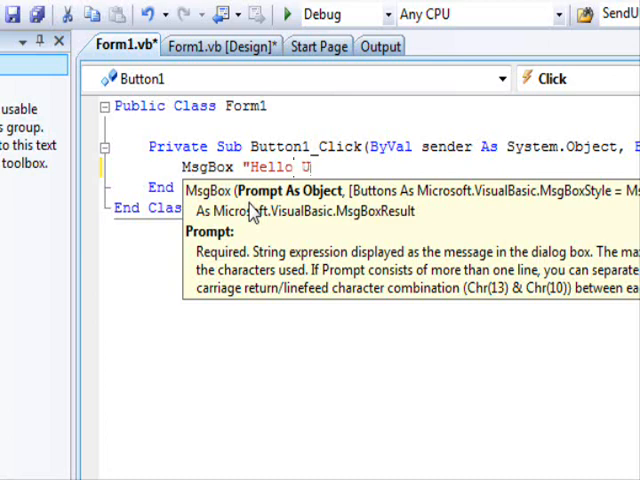
type("niverse\"")
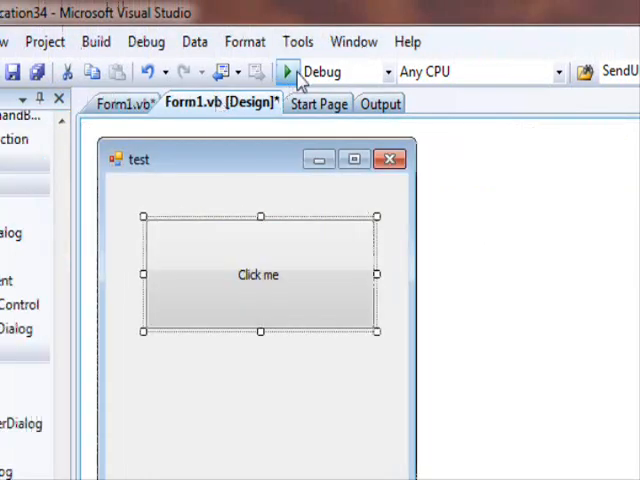
left_click(288, 72)
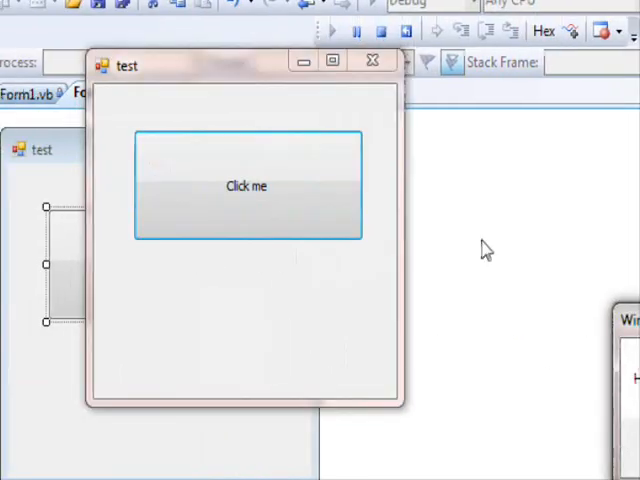
left_click(248, 186)
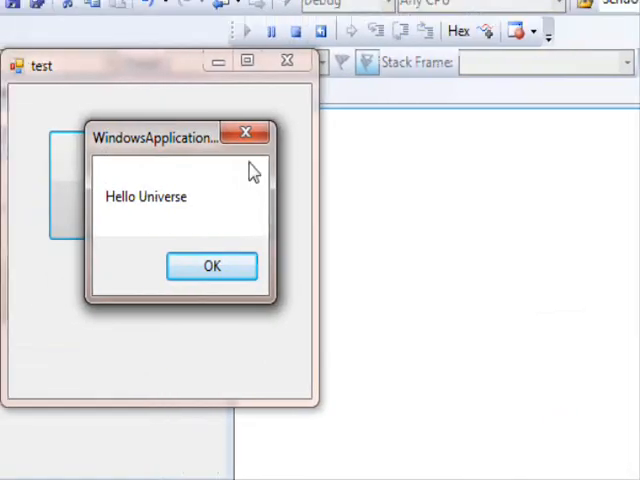
left_click(212, 266)
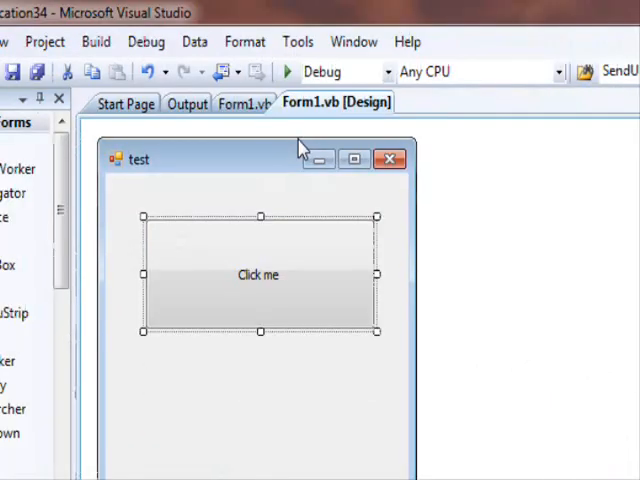
mouse_move(222, 72)
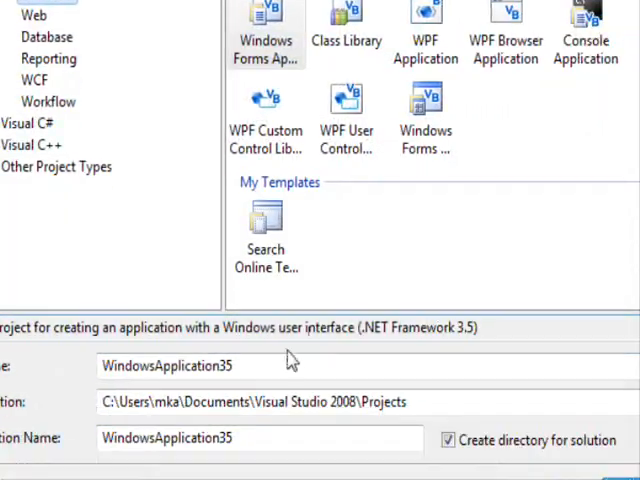
Step: Create the Windows Forms Application project WindowsApplication35 with a blank Form1
triple_click(164, 340)
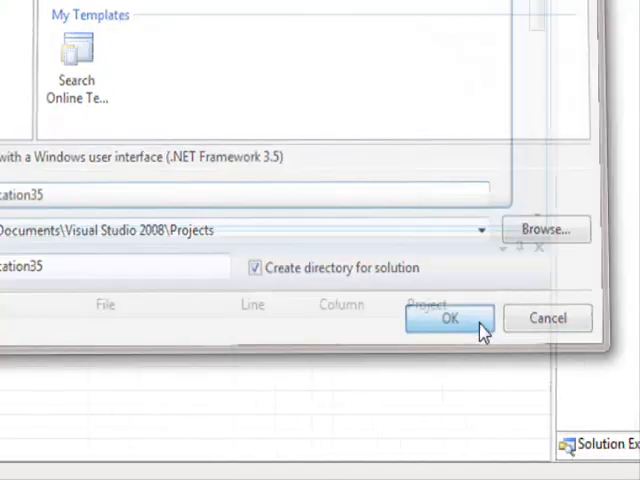
left_click(448, 318)
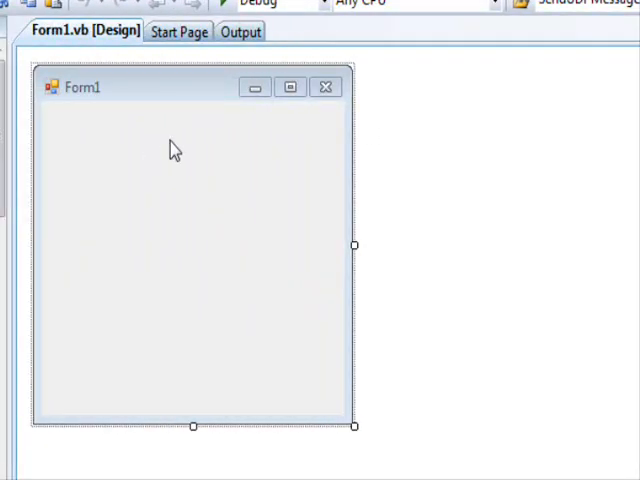
mouse_move(294, 172)
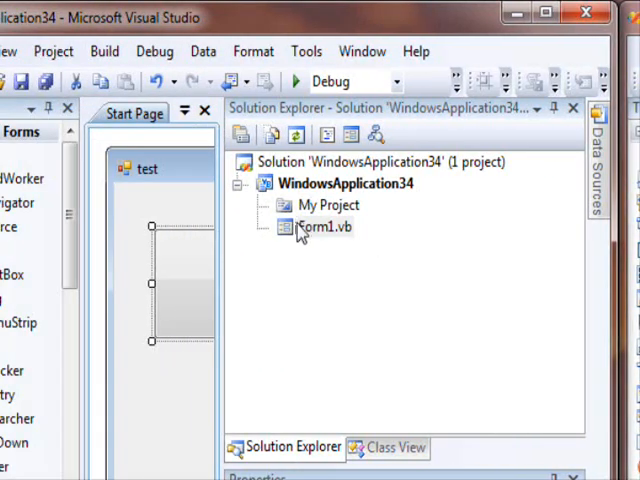
Step: Select Form1.vb in WindowsApplication34's Solution Explorer to show its file properties
left_click(322, 226)
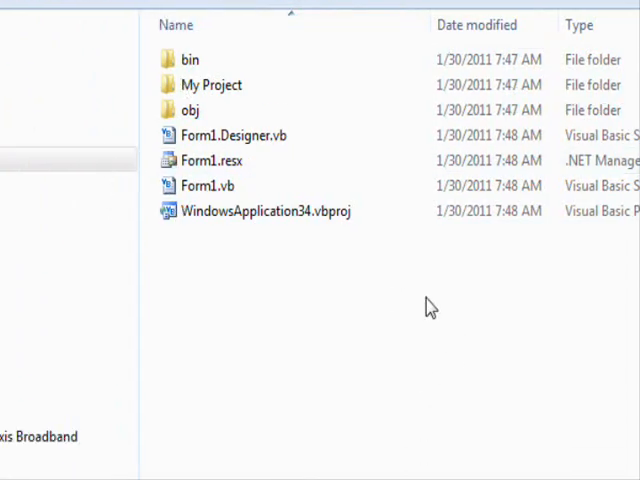
mouse_move(332, 274)
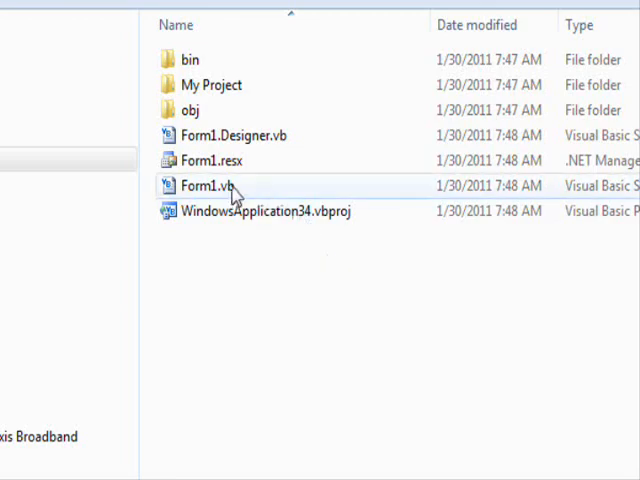
Step: Select Form1.vb and Form1.Designer.vb in the WindowsApplication34 folder to view their details
left_click(204, 186)
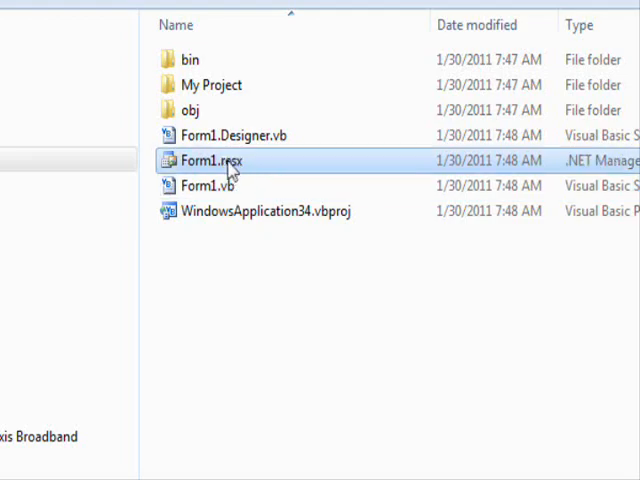
mouse_move(248, 170)
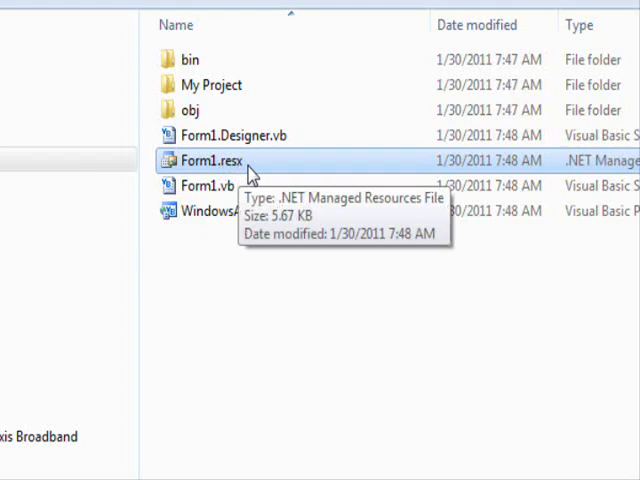
left_click(250, 136)
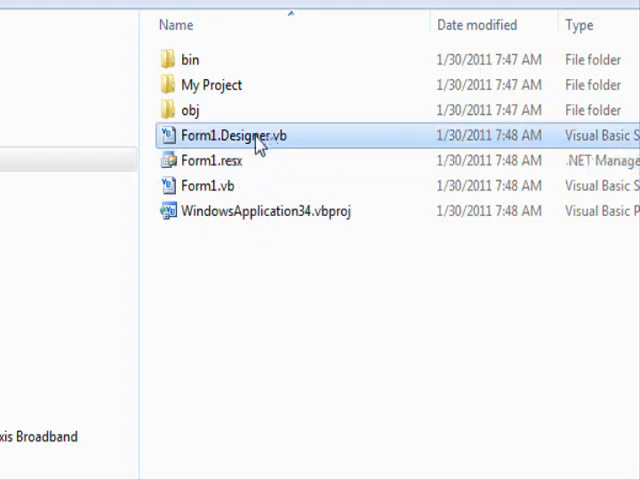
mouse_move(264, 136)
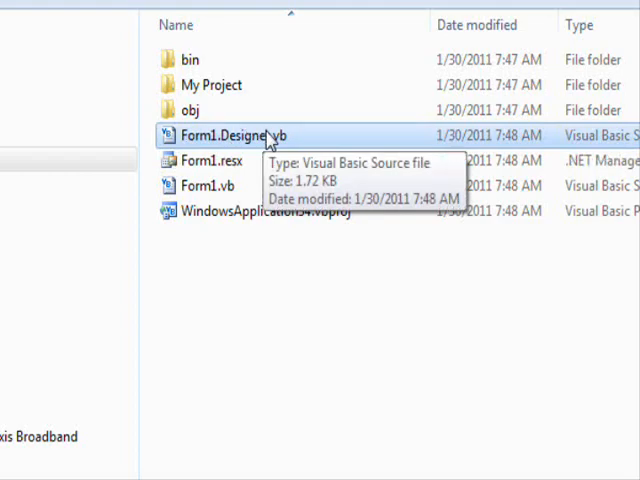
mouse_move(250, 136)
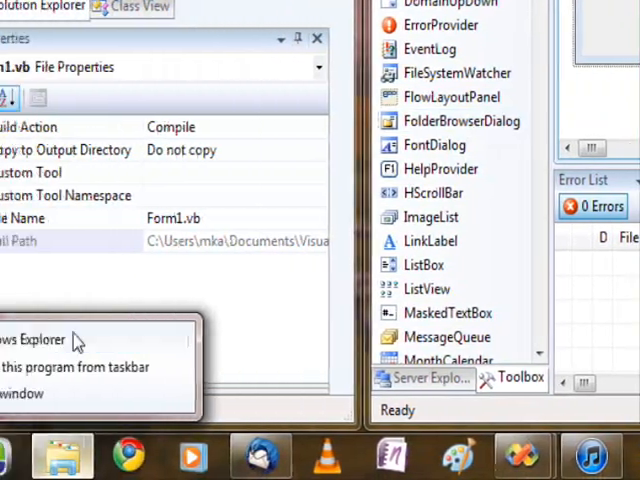
Step: Open a new Explorer window listing the computer's drives and network locations
left_click(32, 340)
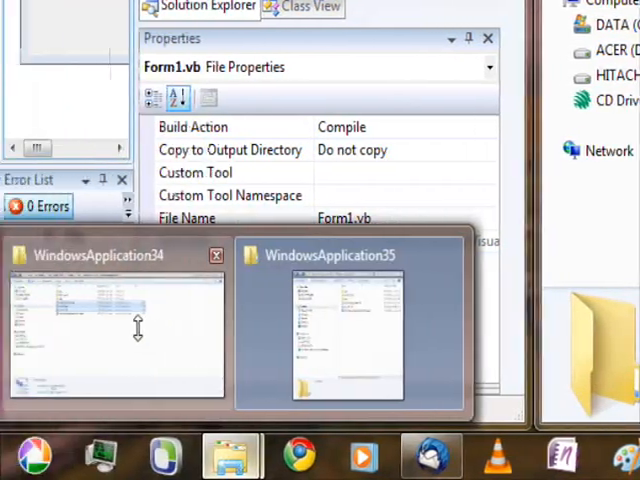
left_click(116, 330)
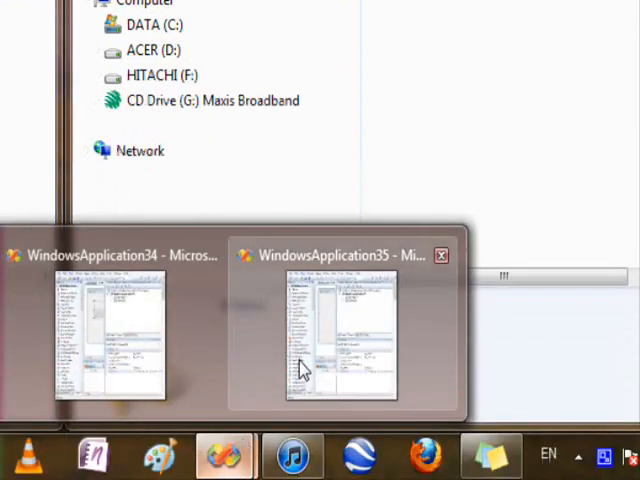
Step: Bring the WindowsApplication34 Visual Studio window to the front to rename Form1.vb to Form2.vb
left_click(330, 336)
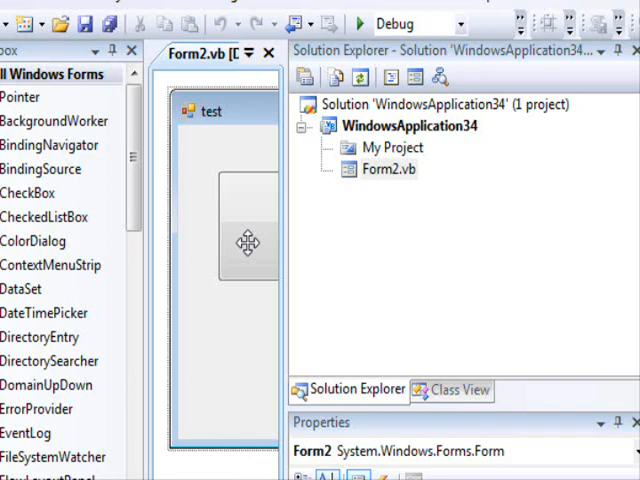
mouse_move(290, 252)
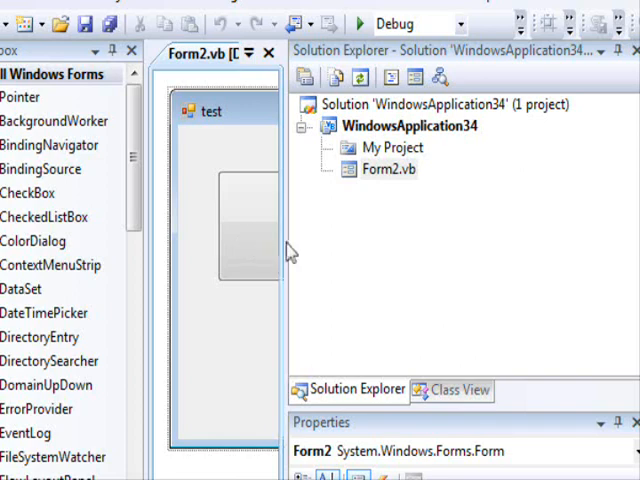
mouse_move(430, 144)
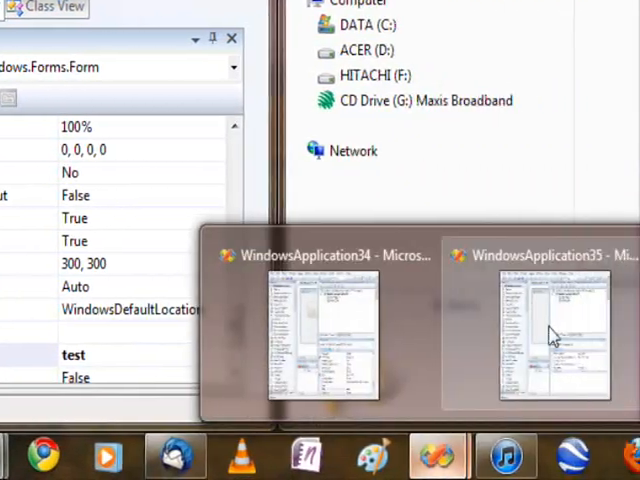
Step: Switch to WindowsApplication35 and open its Form1 in the designer
left_click(552, 330)
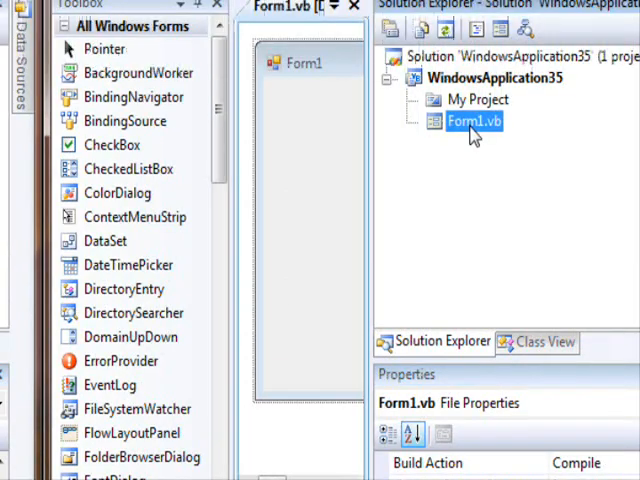
double_click(470, 120)
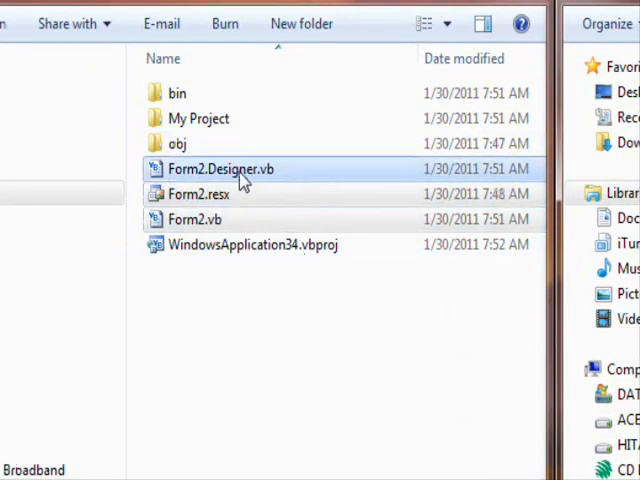
mouse_move(236, 196)
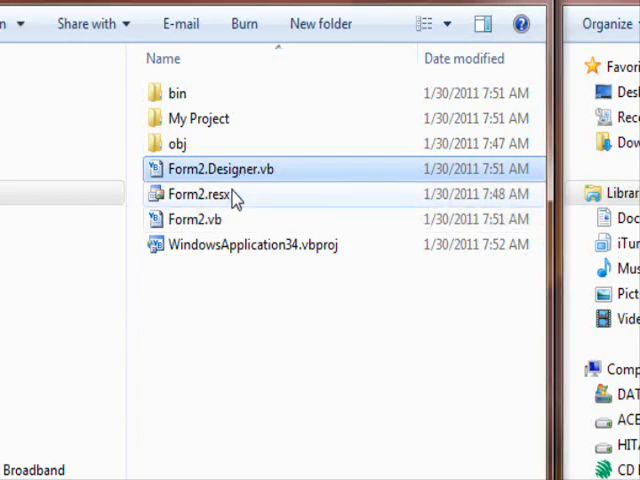
Step: Copy Form2.Designer.vb, Form2.resx and Form2.vb from the WindowsApplication34 folder
right_click(218, 194)
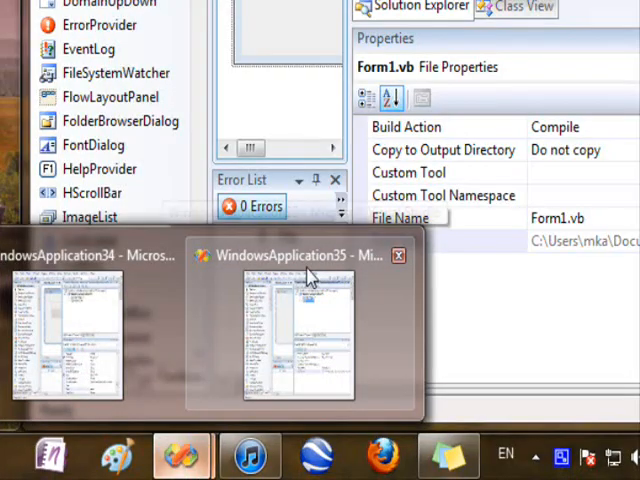
Step: Add Form2.vb, Form2.Designer.vb and Form2.resx to WindowsApplication35 as existing items
left_click(296, 336)
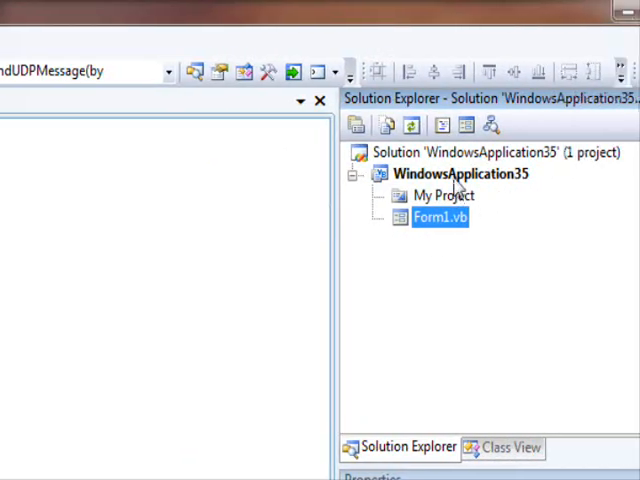
right_click(456, 172)
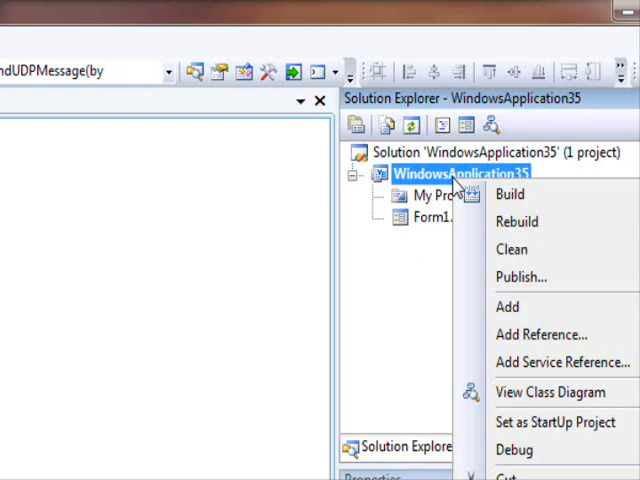
left_click(420, 308)
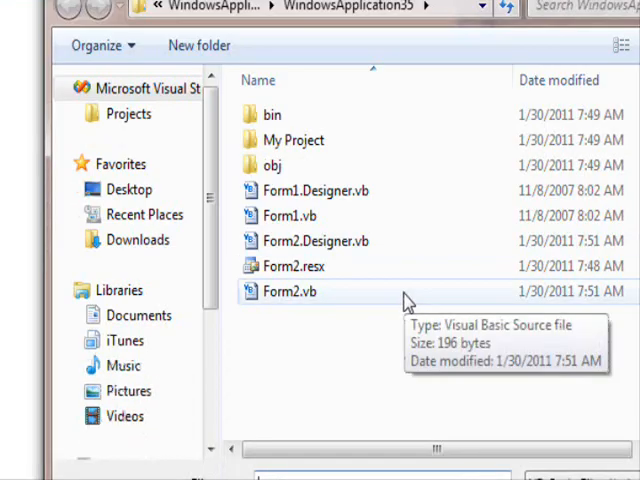
left_click(296, 266)
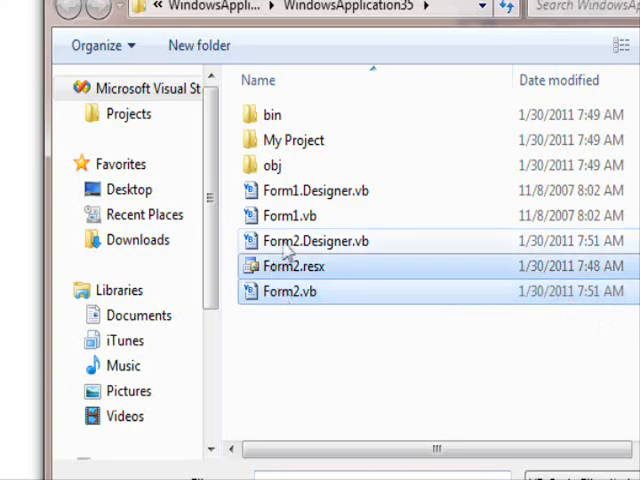
left_click(316, 240)
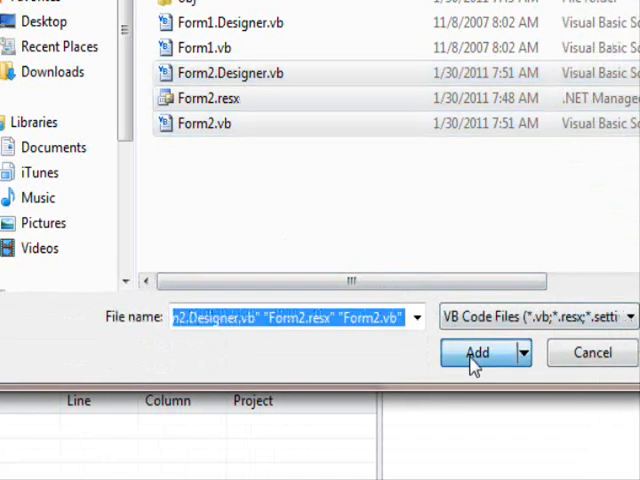
left_click(478, 352)
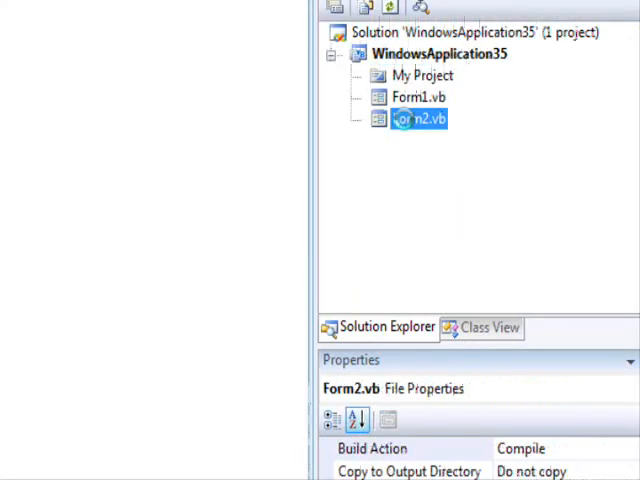
Step: Place a button on Form1 and make its Button1_Click handler call Form2.Show
double_click(416, 118)
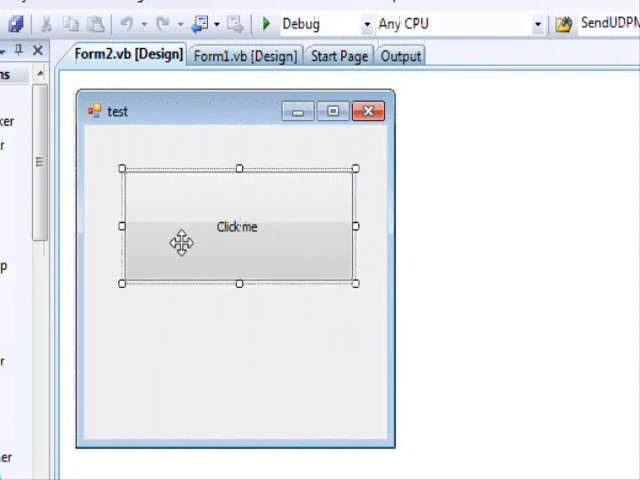
double_click(240, 228)
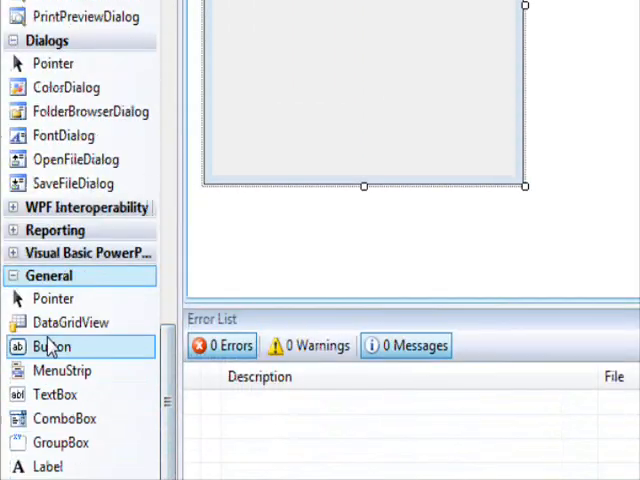
left_click_drag(52, 346, 316, 152)
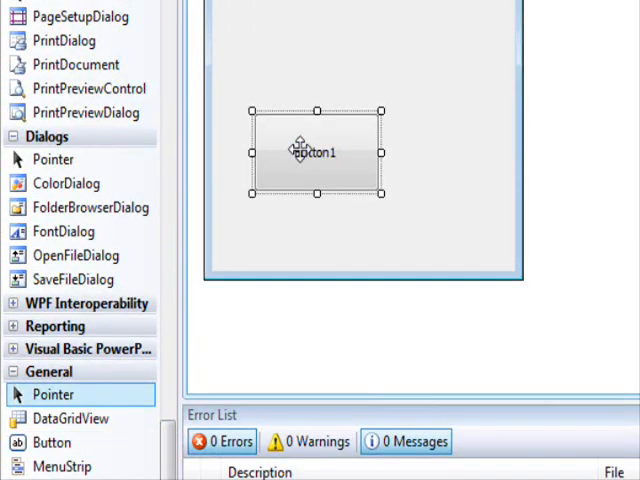
double_click(316, 152)
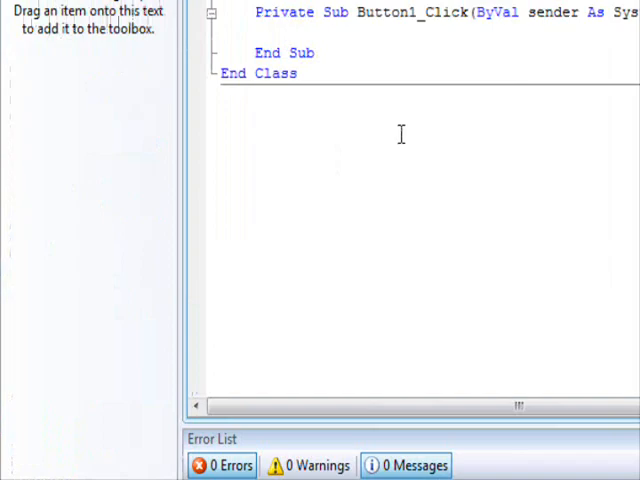
type("Form2.s")
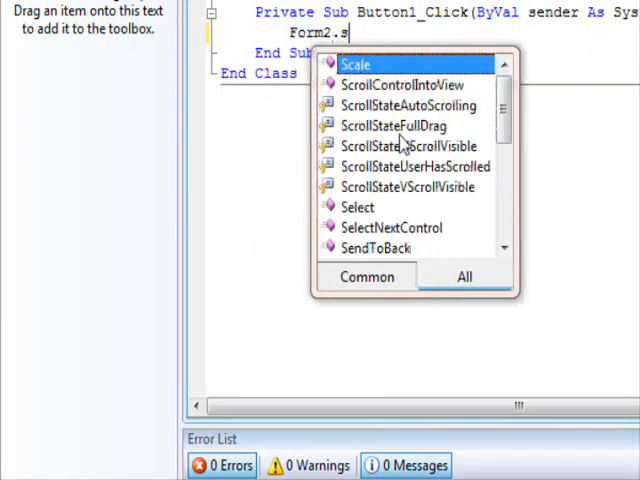
type("h")
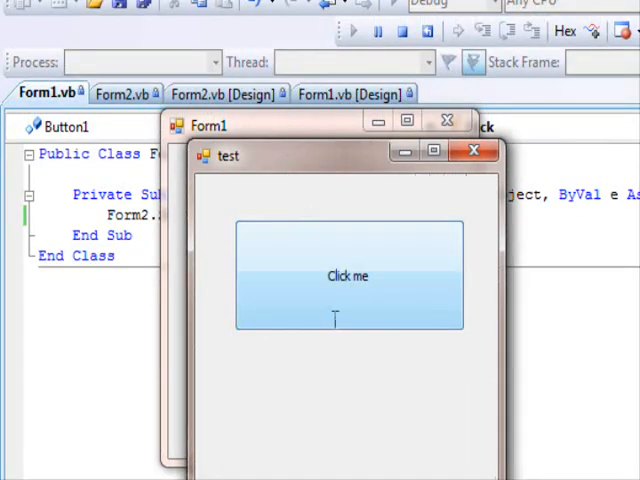
Step: Trigger Form2's Click me button and dismiss the Hello Universe message box
left_click(348, 276)
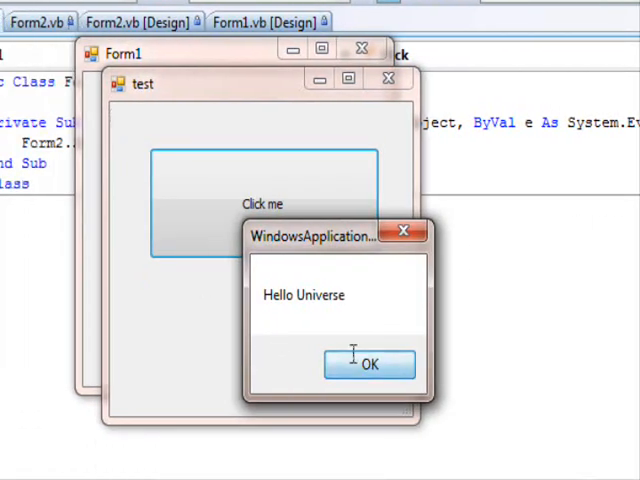
left_click(368, 364)
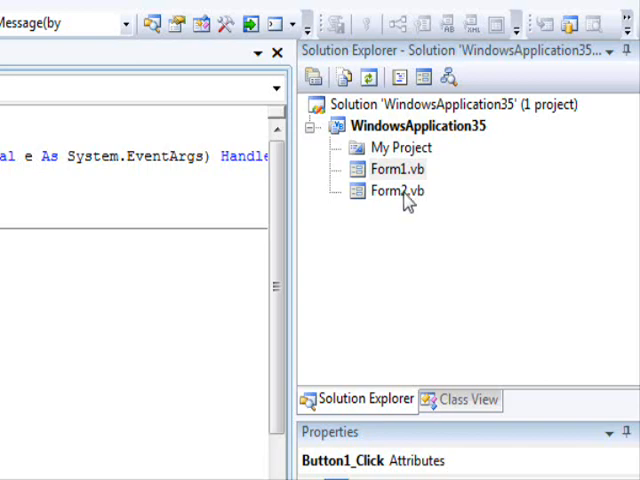
Step: Select Form2.vb in Solution Explorer to show its full path inside WindowsApplication35
left_click(392, 190)
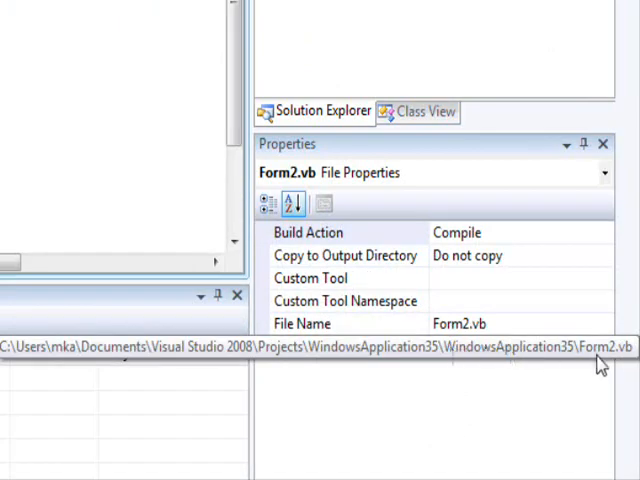
mouse_move(476, 362)
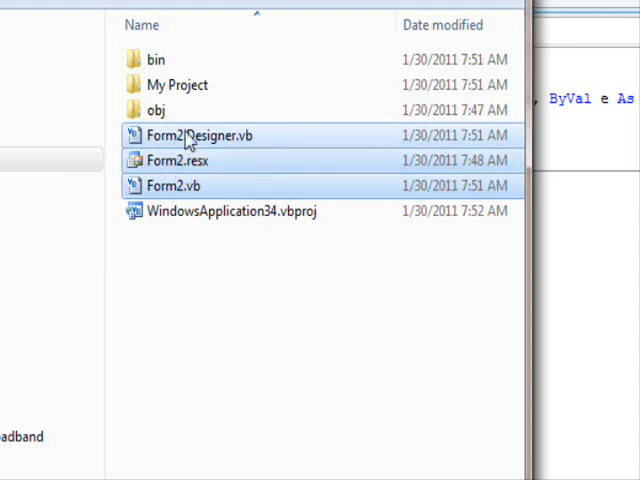
mouse_move(180, 160)
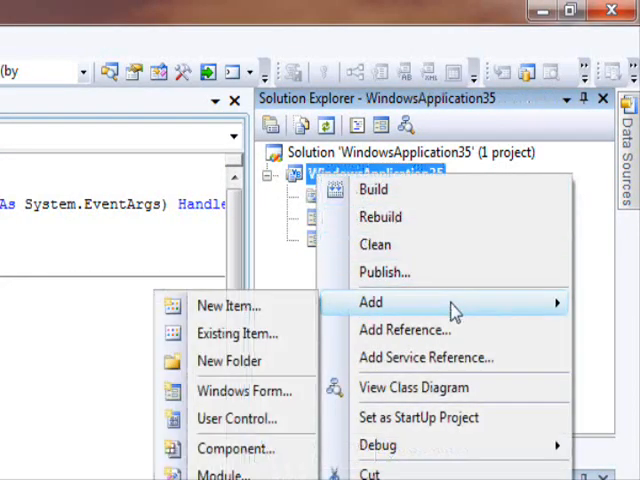
Step: Choose Add > Existing Item on the WindowsApplication35 project to browse for files
left_click(236, 332)
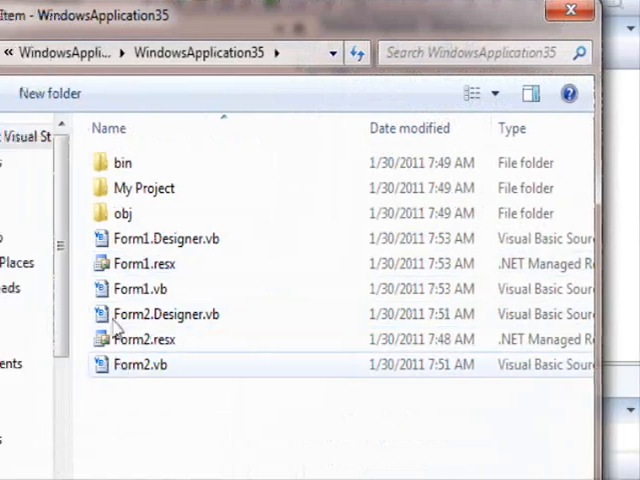